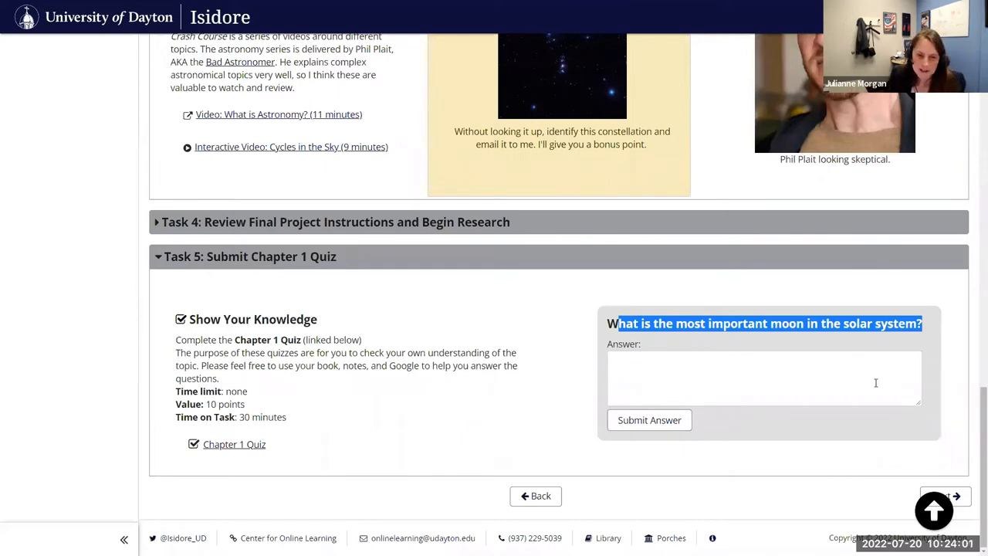
{"action": "left_click", "coordinate": [764, 379]}
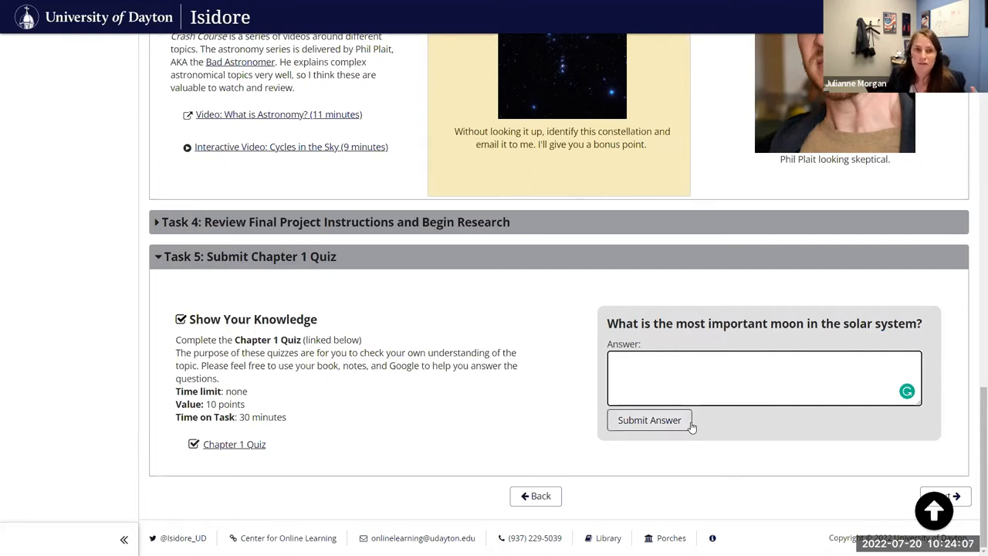
{"action": "left_click", "coordinate": [704, 363]}
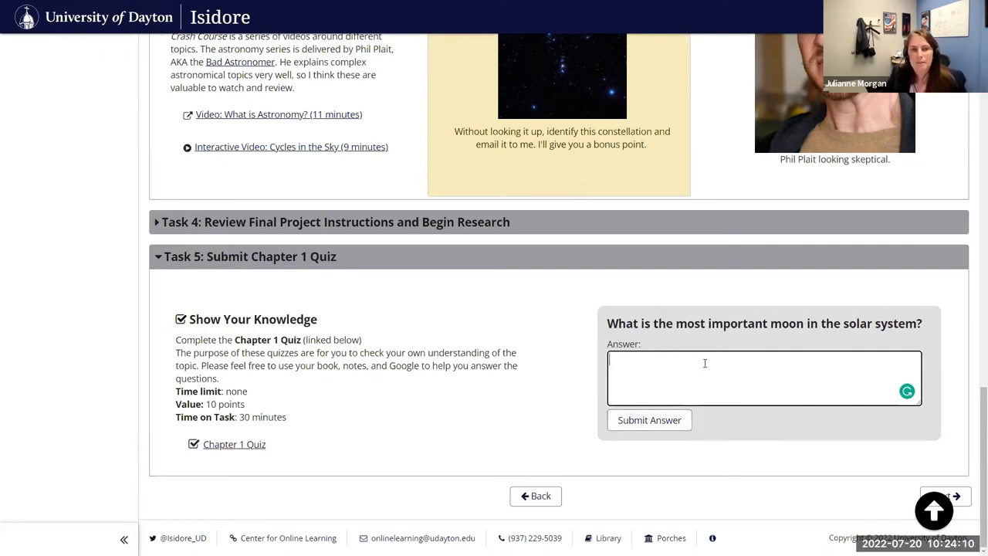